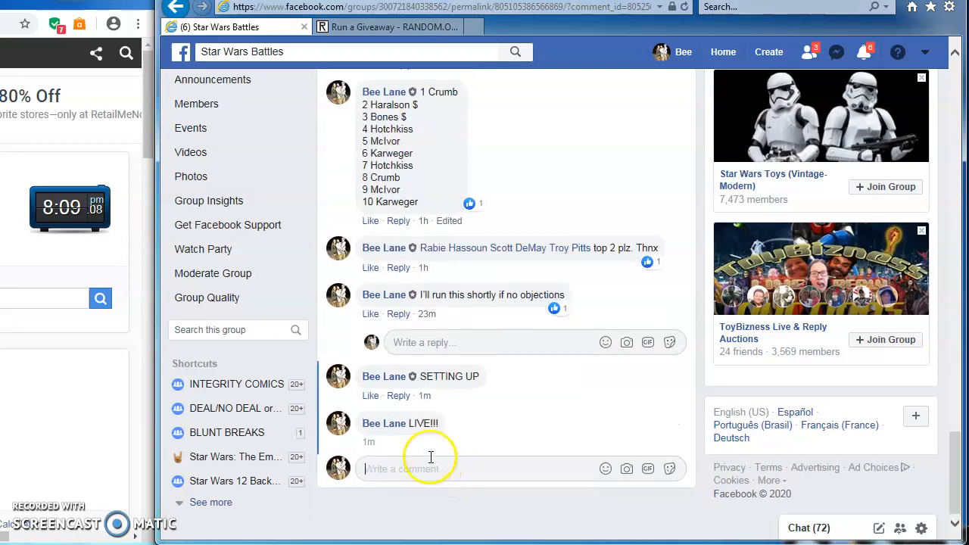
pyautogui.moveTo(426, 443)
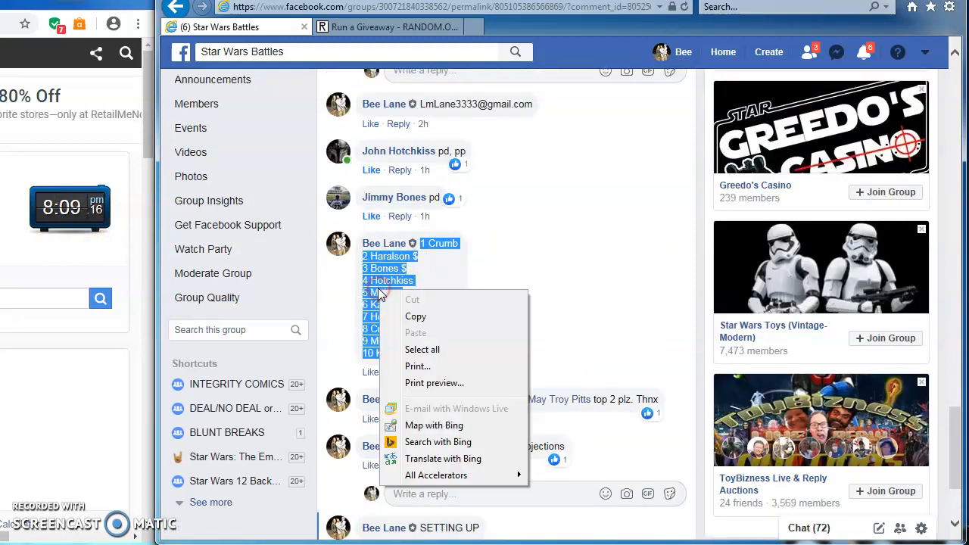
pyautogui.moveTo(416, 317)
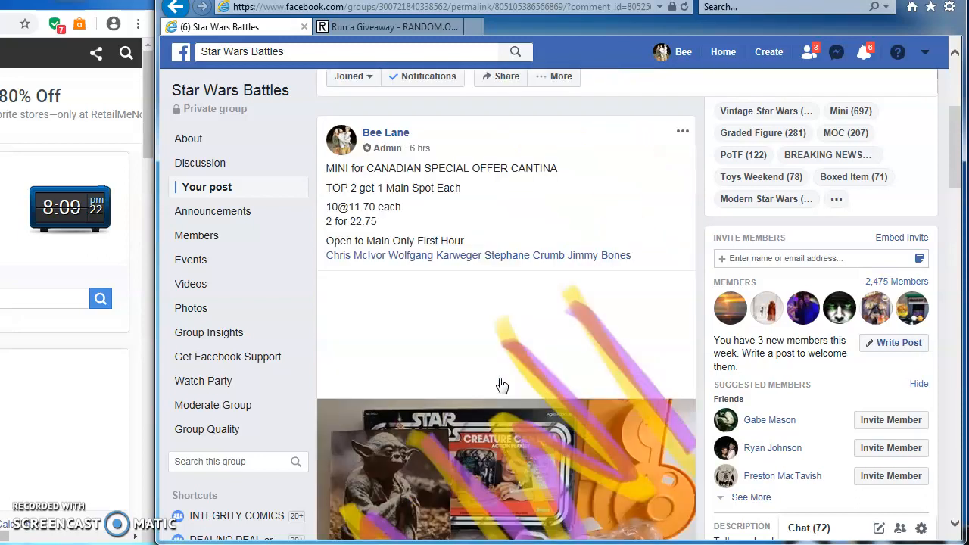
# Scroll the RANDOM.ORG Run a Giveaway form into view after copying the ten-name list.
pyautogui.scroll(-3)
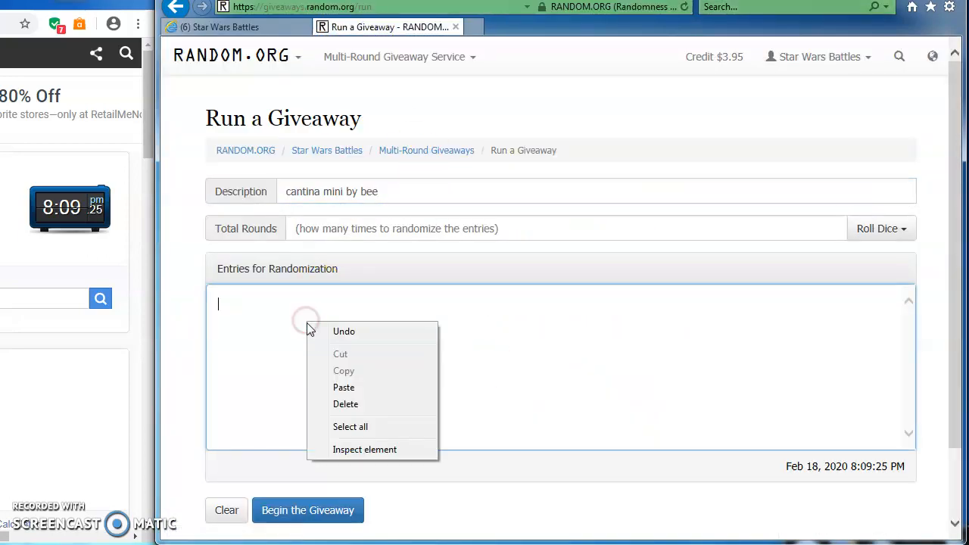
# Paste the ten names as entries and set Total Rounds to 8 via a 2d6 roll.
pyautogui.click(344, 388)
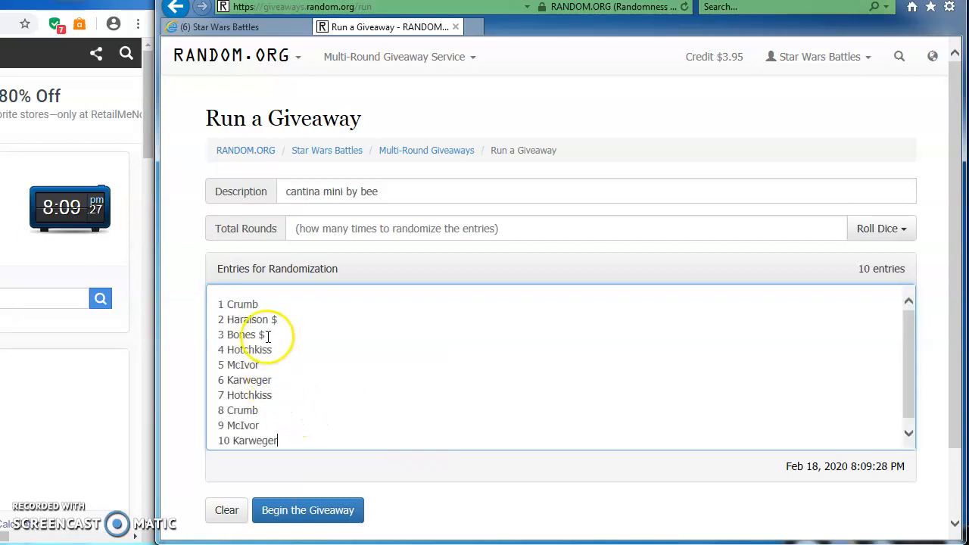
pyautogui.click(882, 228)
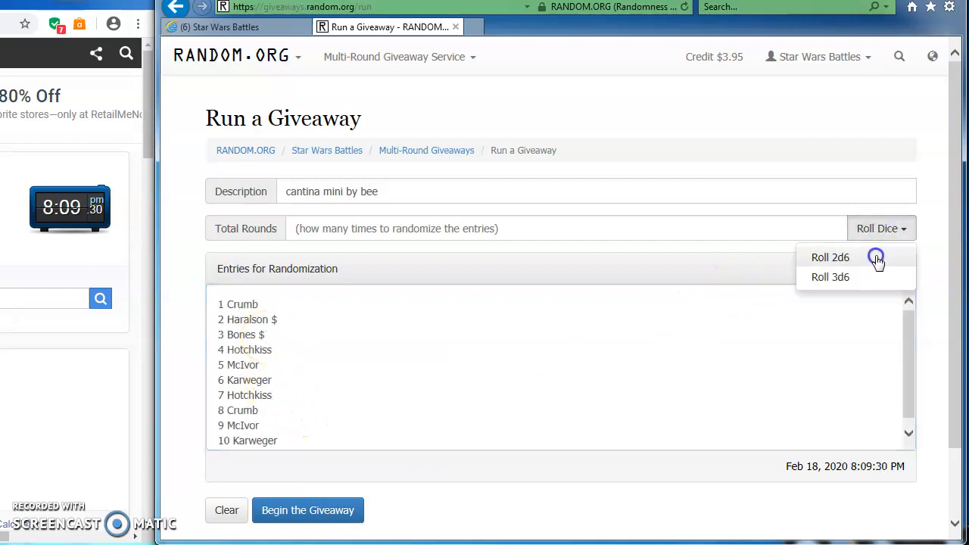
pyautogui.click(830, 258)
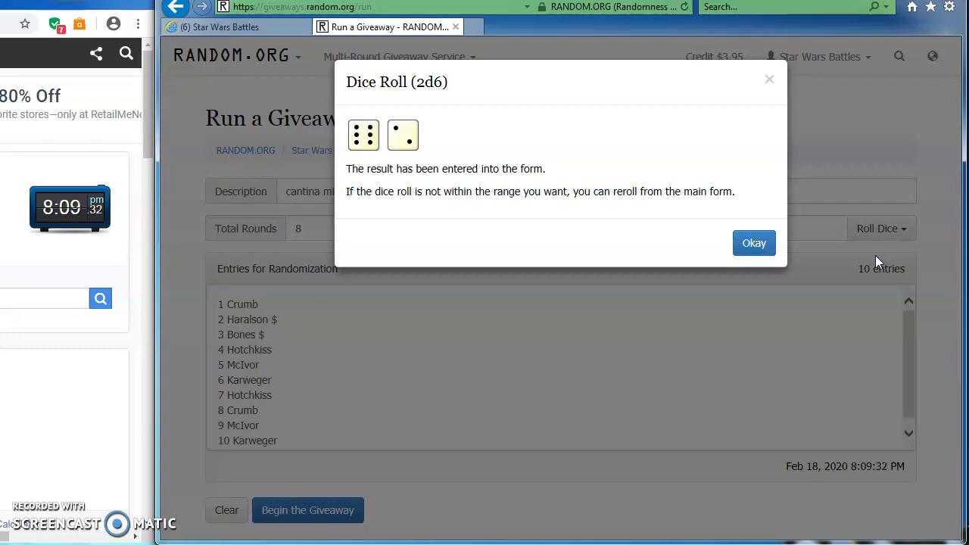
pyautogui.click(754, 243)
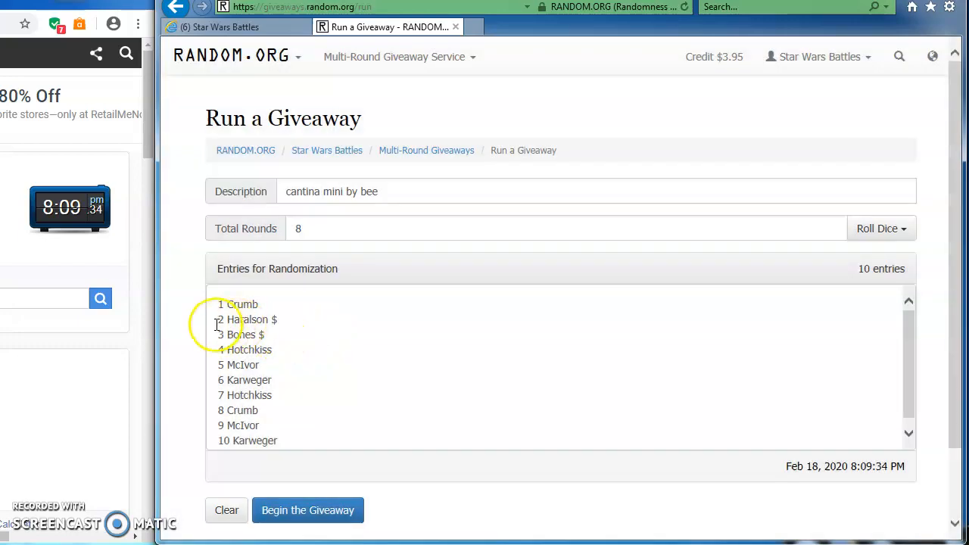
pyautogui.scroll(-3)
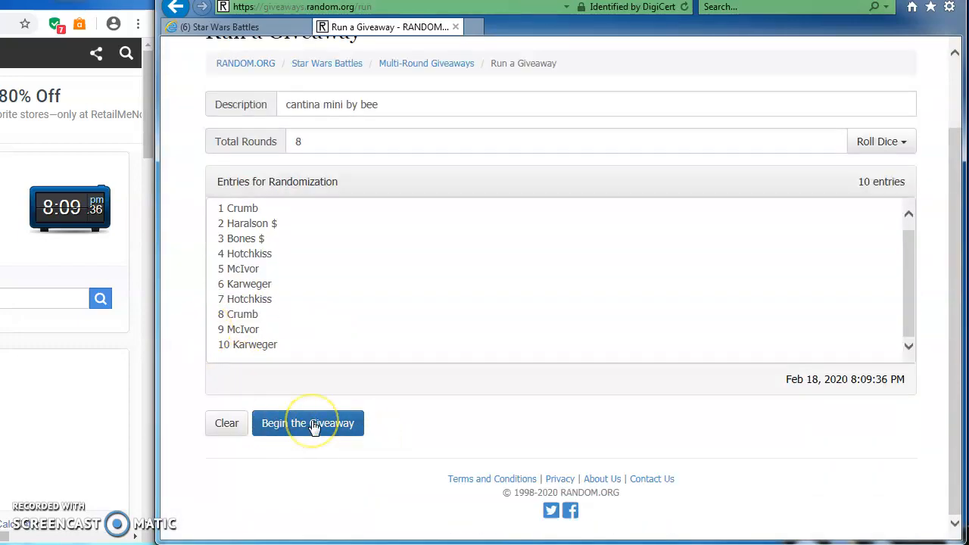
# Begin the giveaway with the entered names and confirm the start.
pyautogui.click(308, 422)
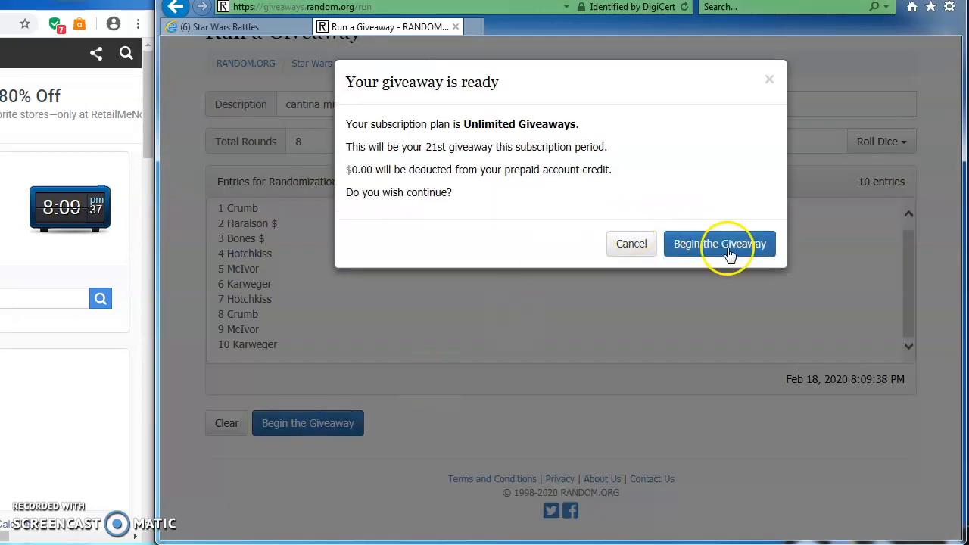
pyautogui.click(719, 244)
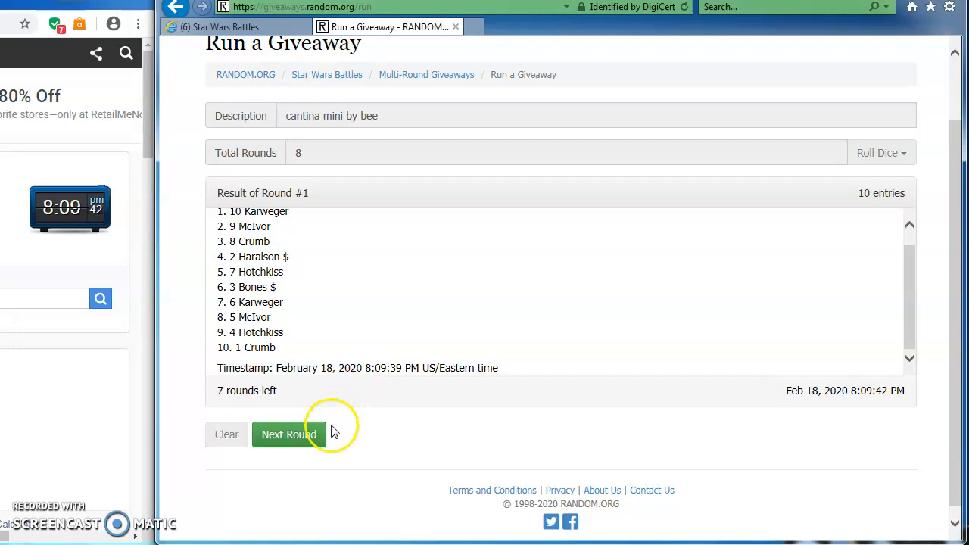
# Run rounds 2 through 7, leaving one round, then return to the Facebook group post.
pyautogui.click(288, 433)
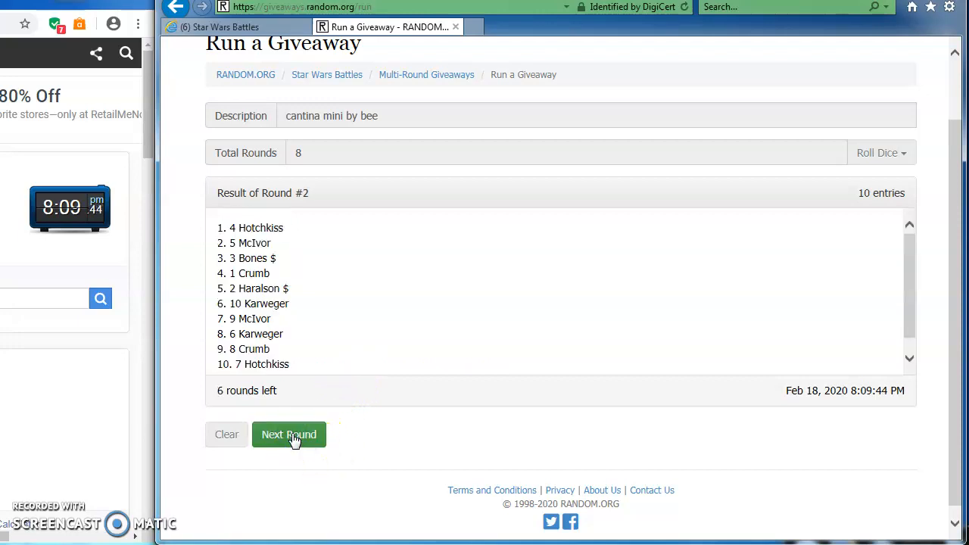
pyautogui.click(288, 433)
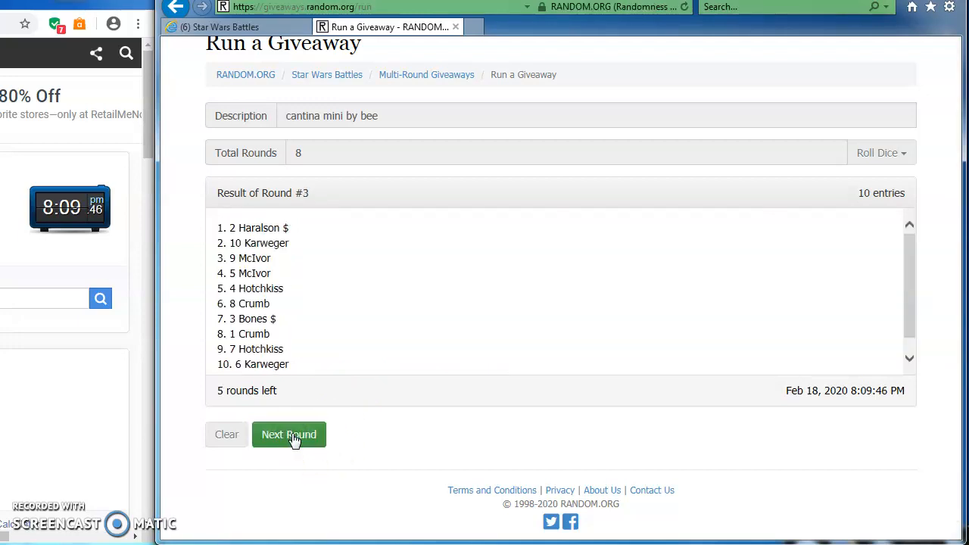
pyautogui.click(287, 434)
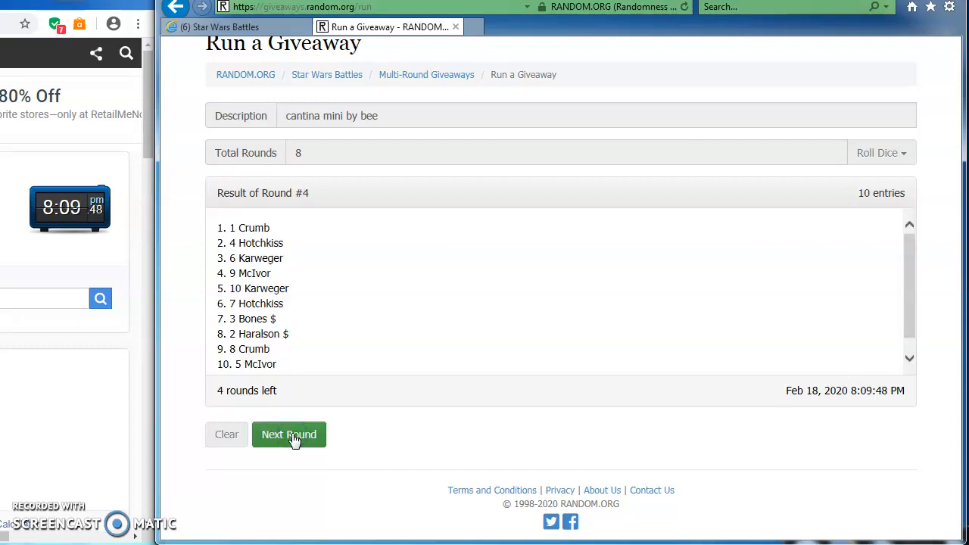
pyautogui.click(288, 433)
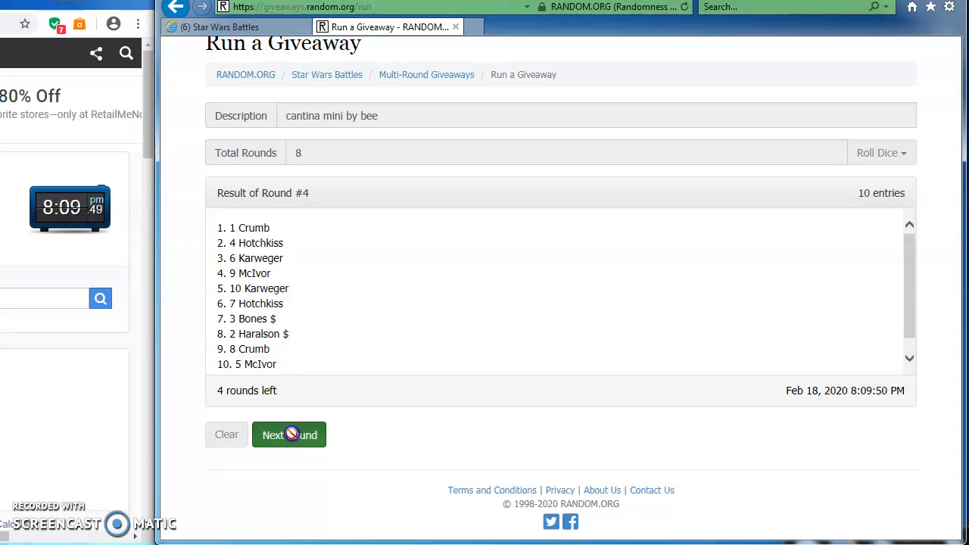
pyautogui.click(288, 433)
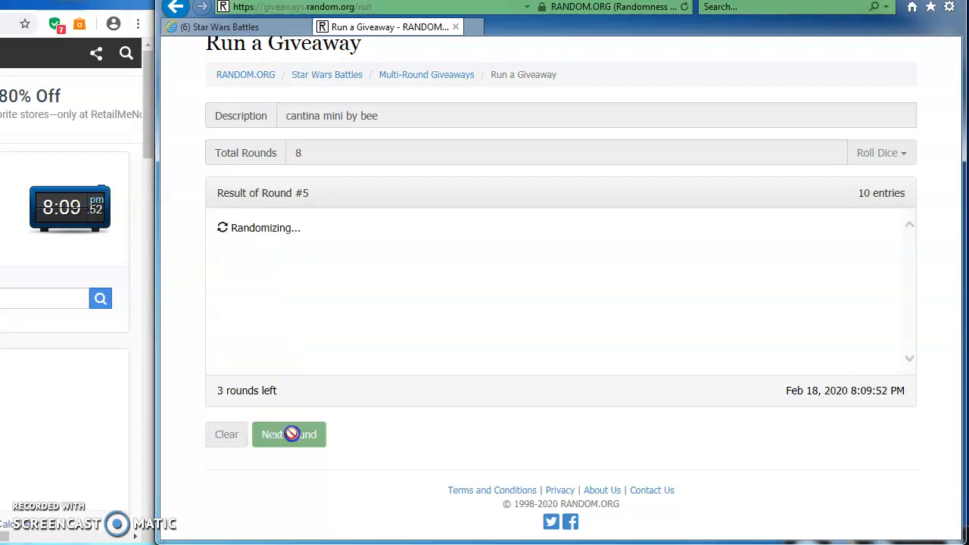
pyautogui.click(287, 433)
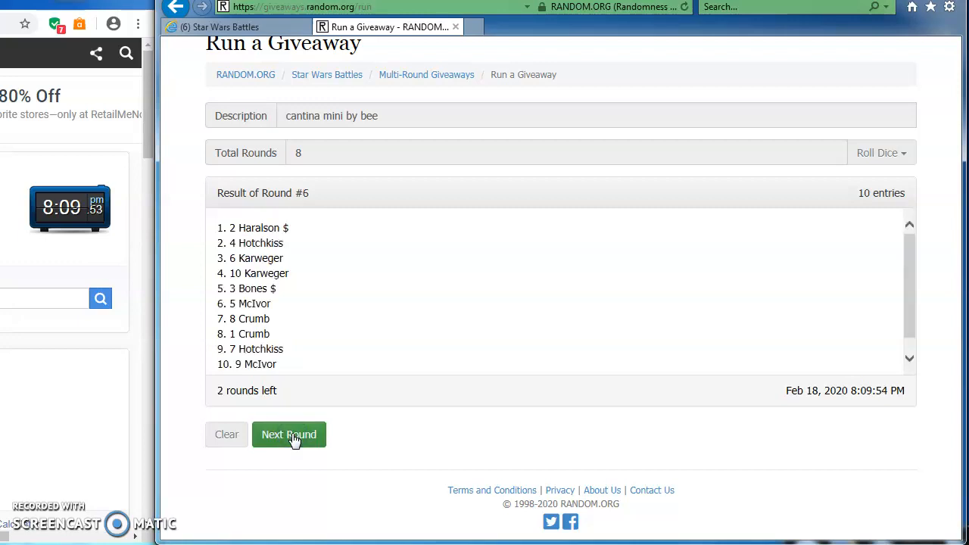
pyautogui.click(288, 433)
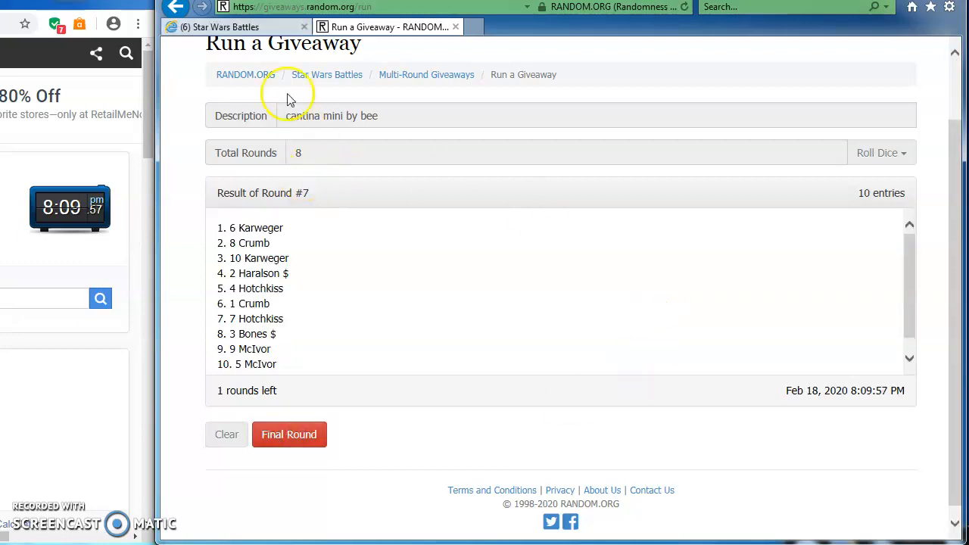
pyautogui.click(234, 28)
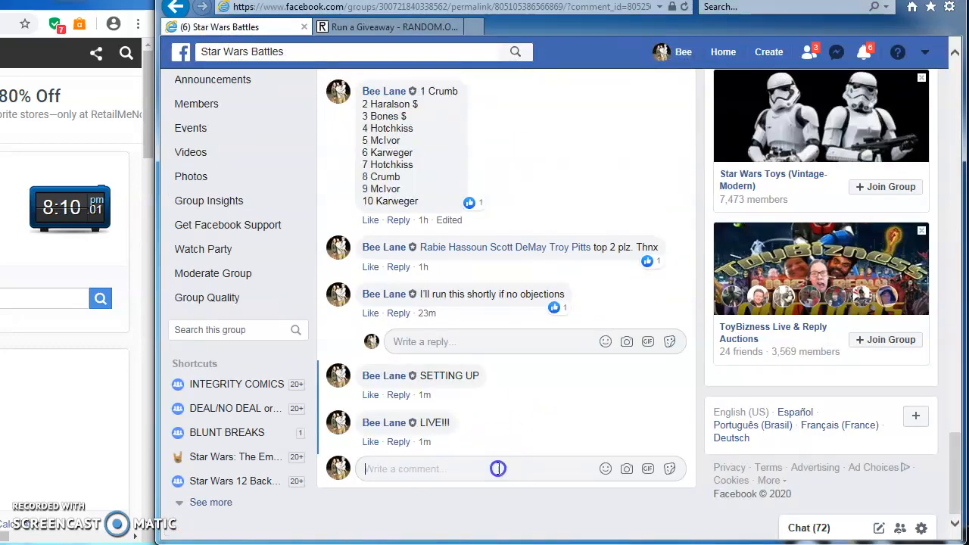
# Post a 'LAST ROUND GL!!!!' comment in the Facebook group thread.
pyautogui.write('LAST R')
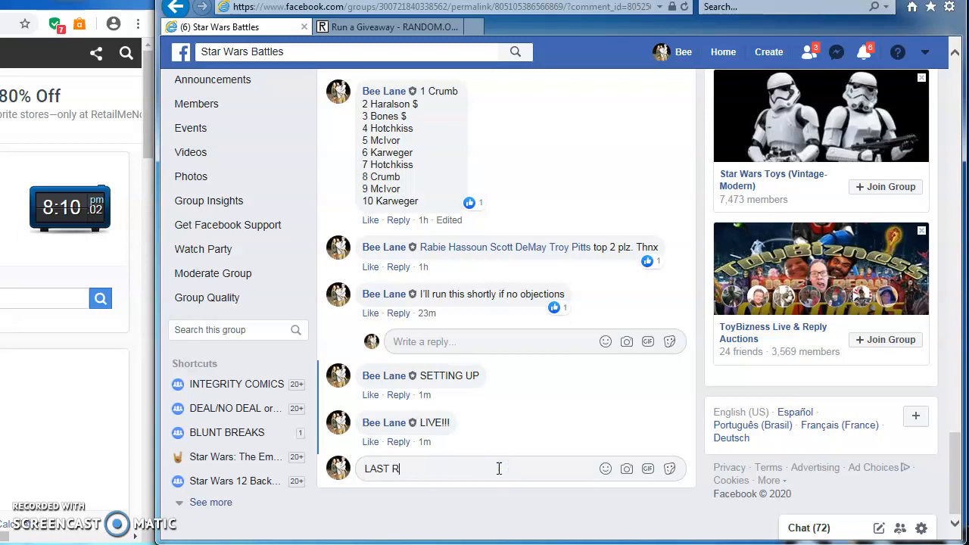
pyautogui.write('OUND GLI!!!!!')
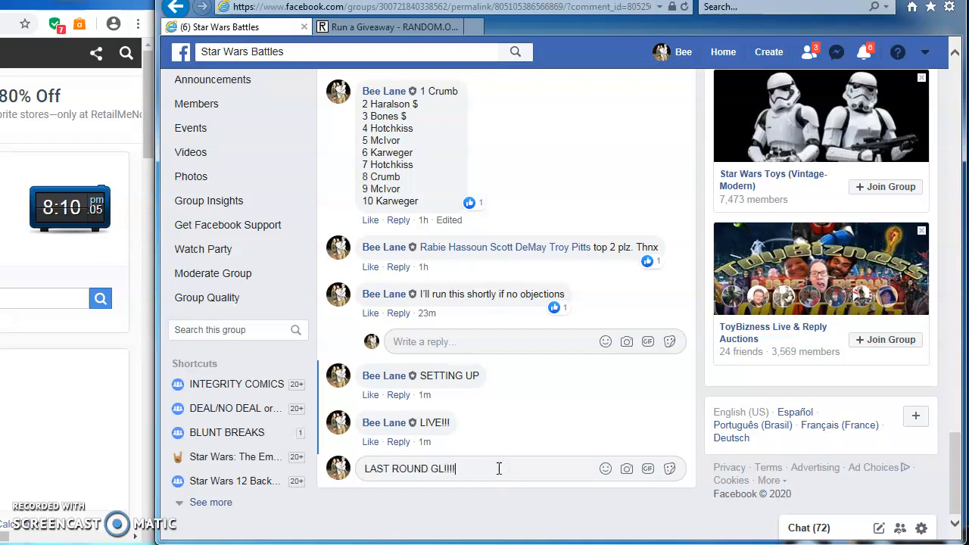
pyautogui.press('enter')
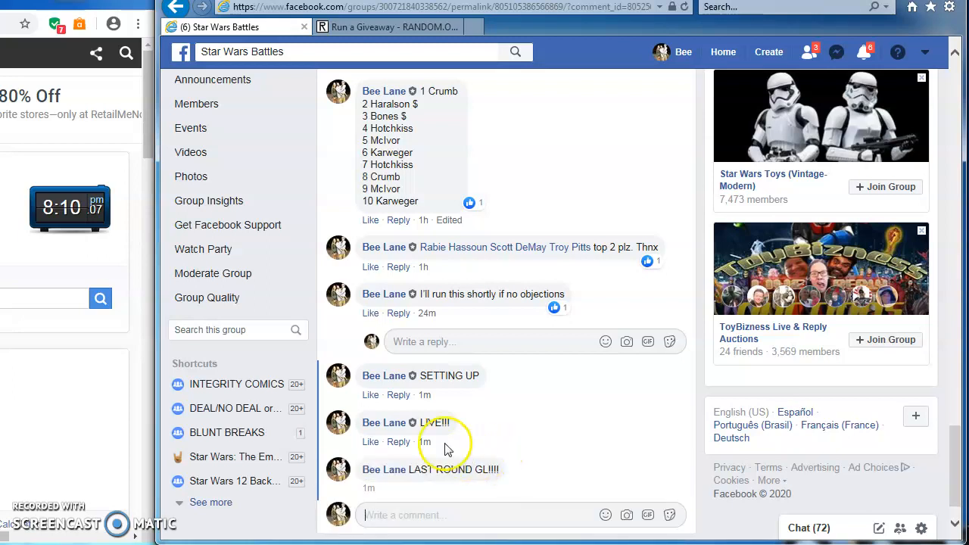
# Run the final eighth round and open the verification page for code ftlemo.
pyautogui.click(388, 27)
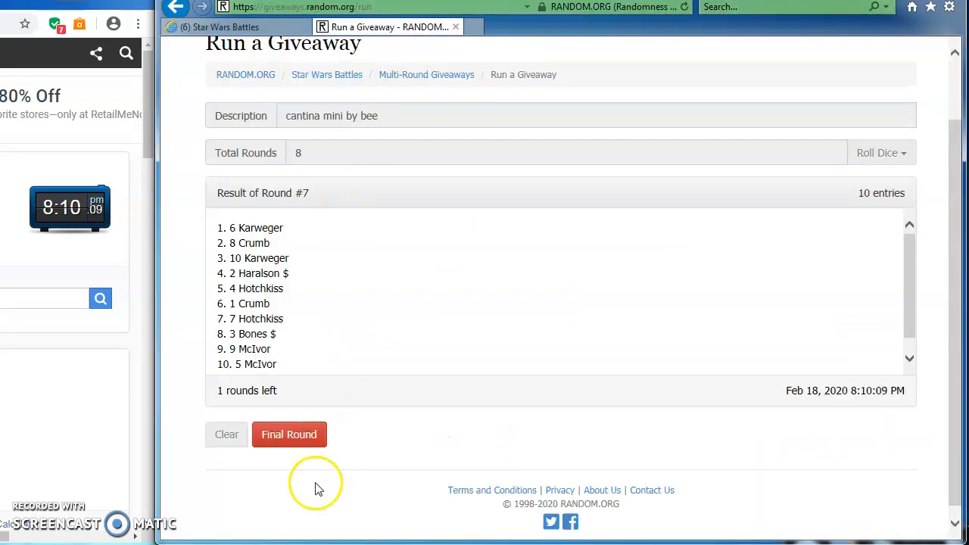
pyautogui.click(288, 433)
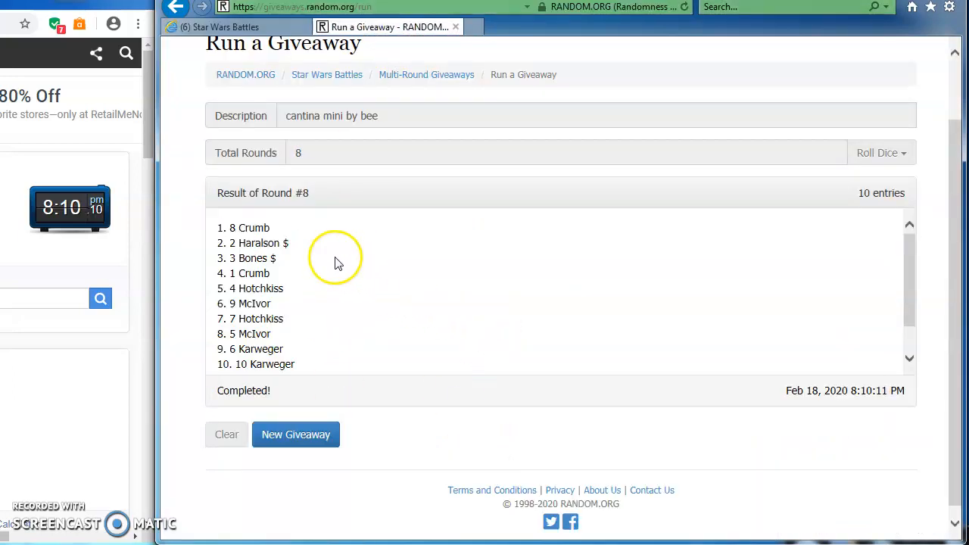
pyautogui.scroll(-3)
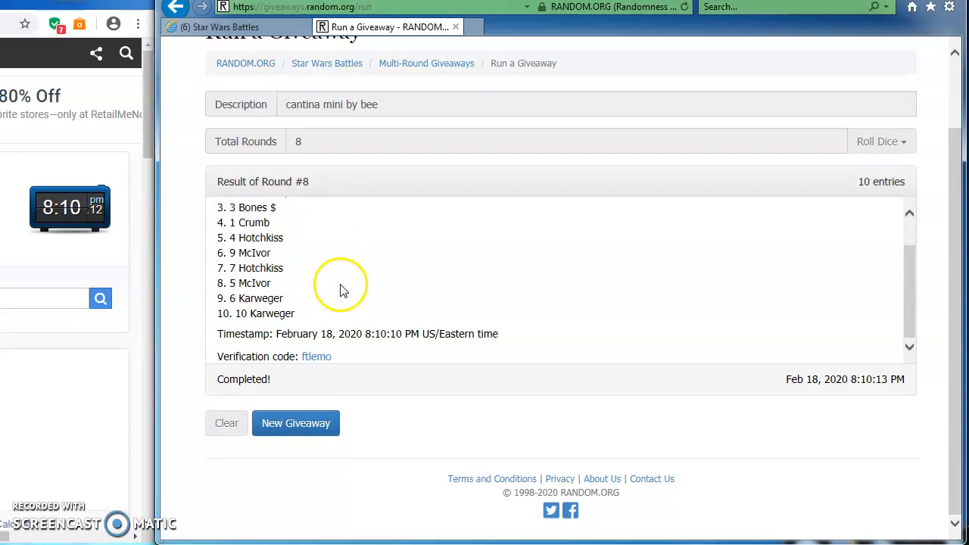
pyautogui.click(317, 358)
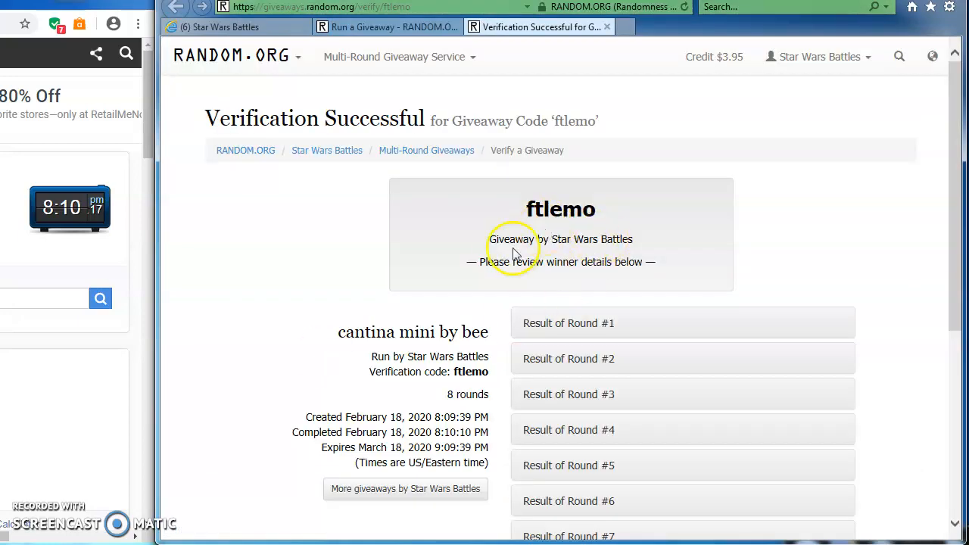
# Scroll the verification page to the Result of Round #8 – FINAL, with 8 Crumb first.
pyautogui.scroll(-3)
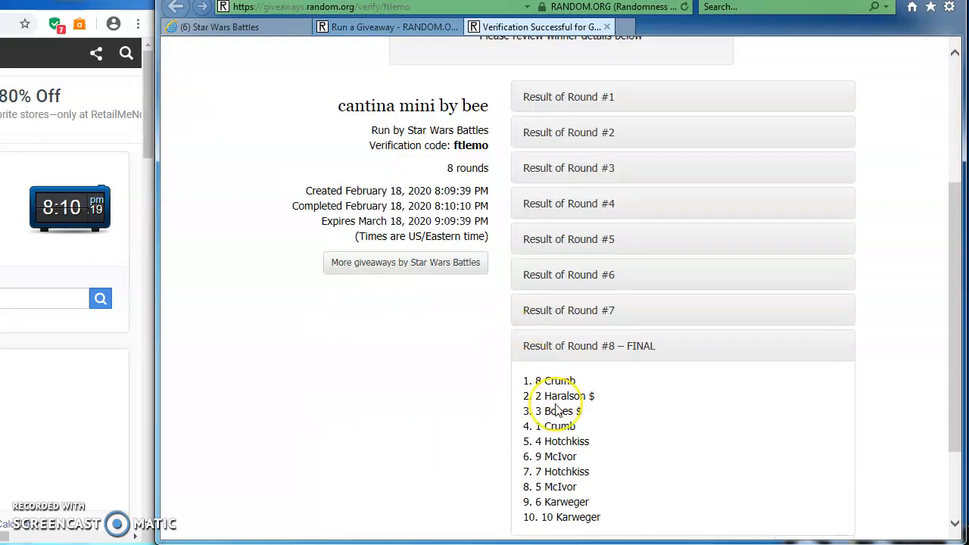
pyautogui.moveTo(215, 106)
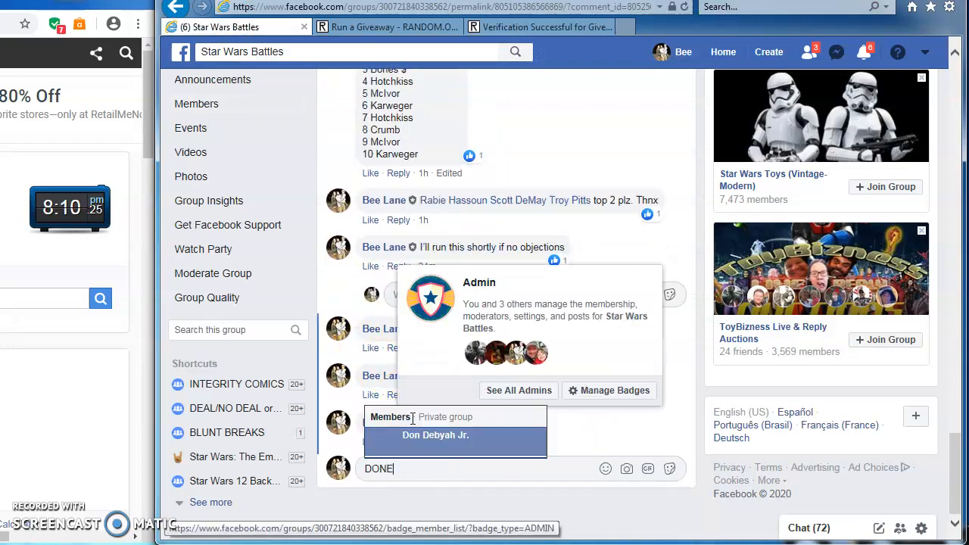
# Start drafting the 'DONE 8:' results comment under the Facebook group post.
pyautogui.write('8:')
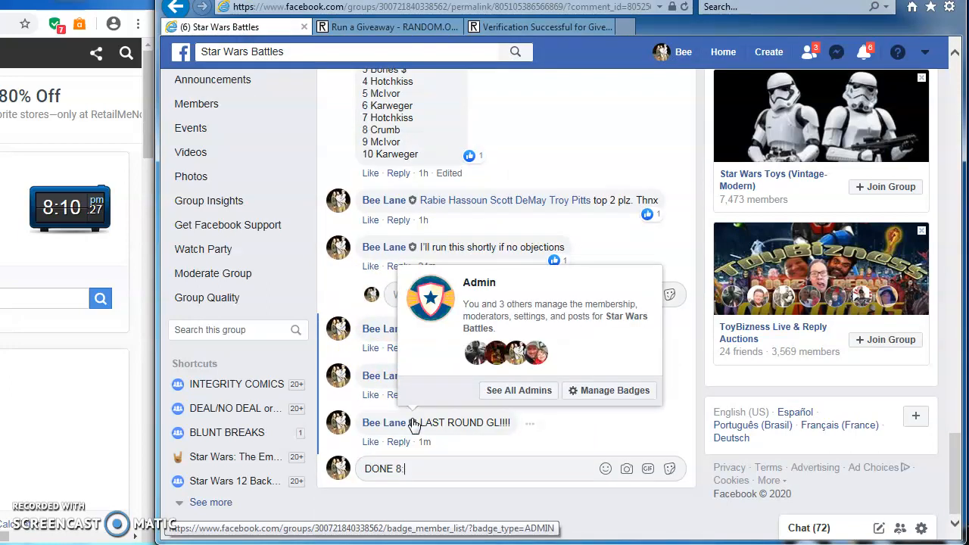